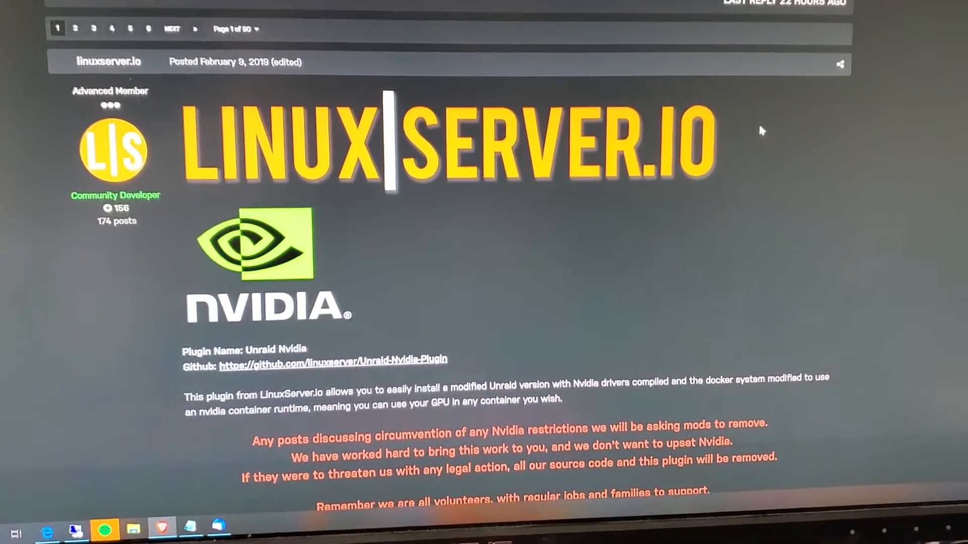
Scroll past the thread's rules and warnings to the Step 1 install instructions
{"action": "scroll", "scroll_direction": "down", "scroll_amount": 3}
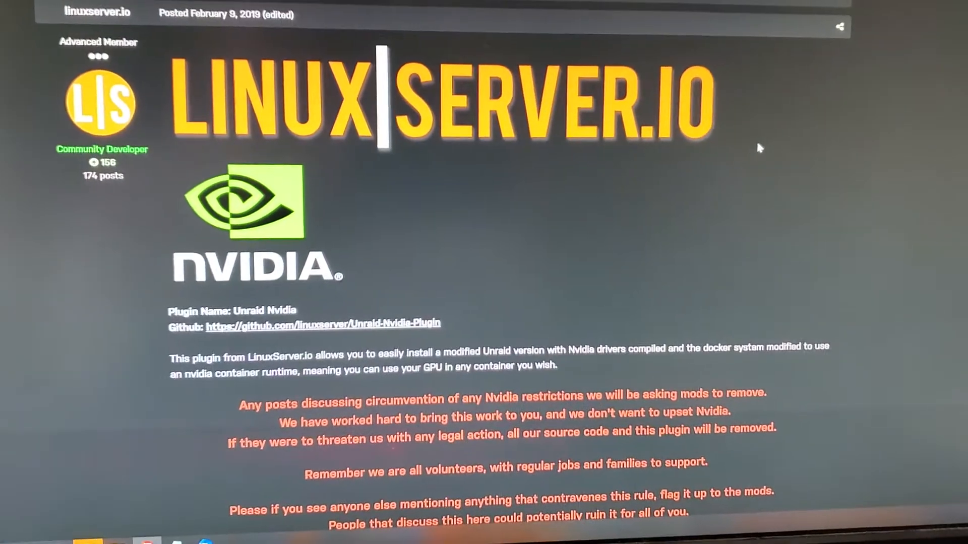
{"action": "scroll", "scroll_direction": "down", "scroll_amount": 3}
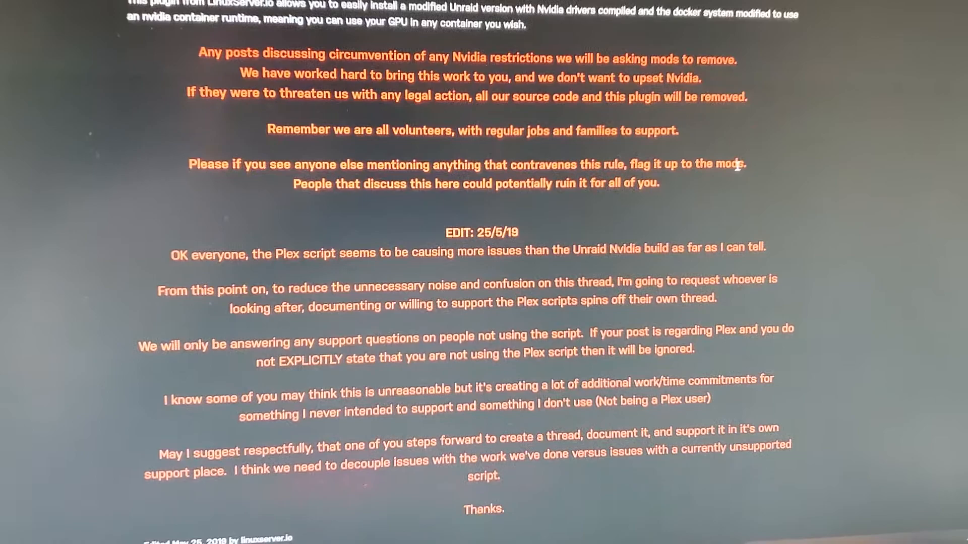
{"action": "scroll", "scroll_direction": "down", "scroll_amount": 3}
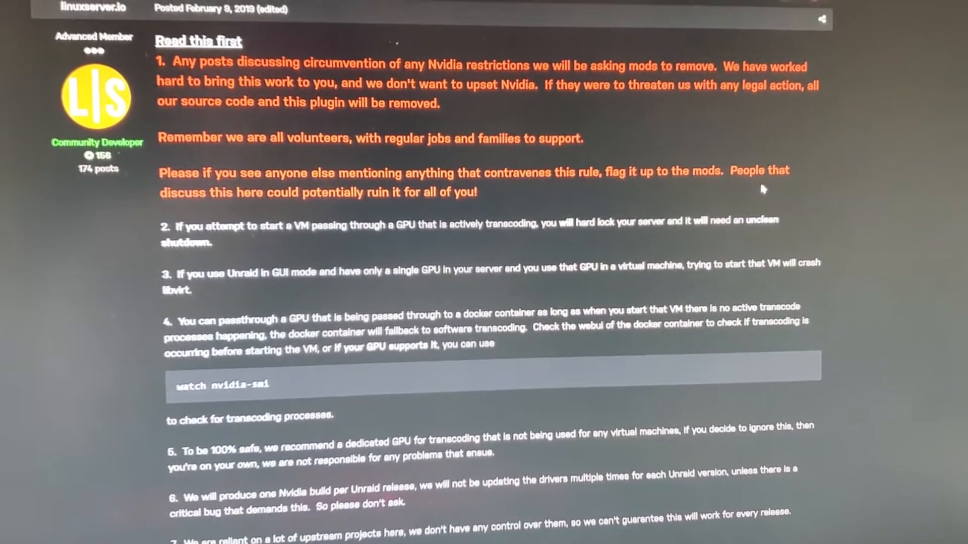
{"action": "scroll", "scroll_direction": "down", "scroll_amount": 3}
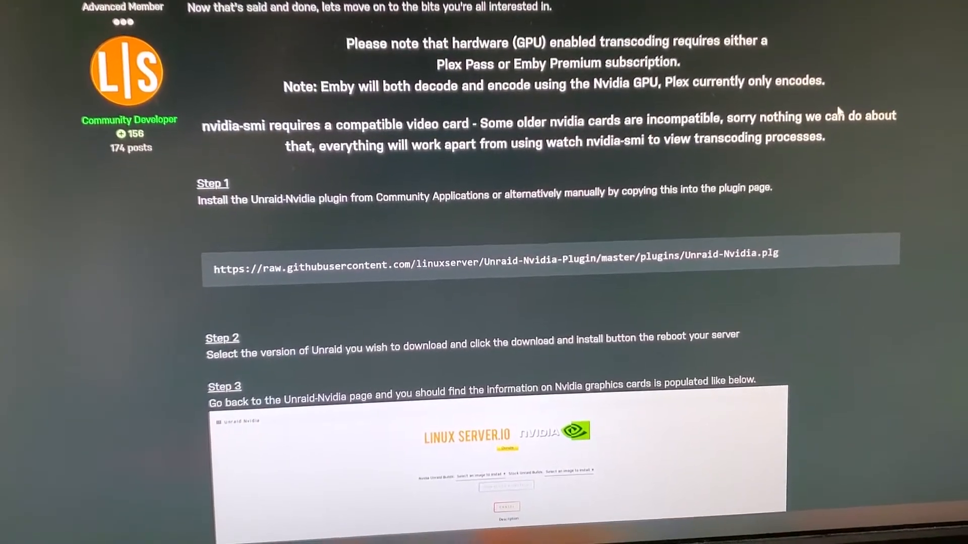
Scroll through Steps 2–3 and the GPU UUID example
{"action": "scroll", "scroll_direction": "down", "scroll_amount": 3}
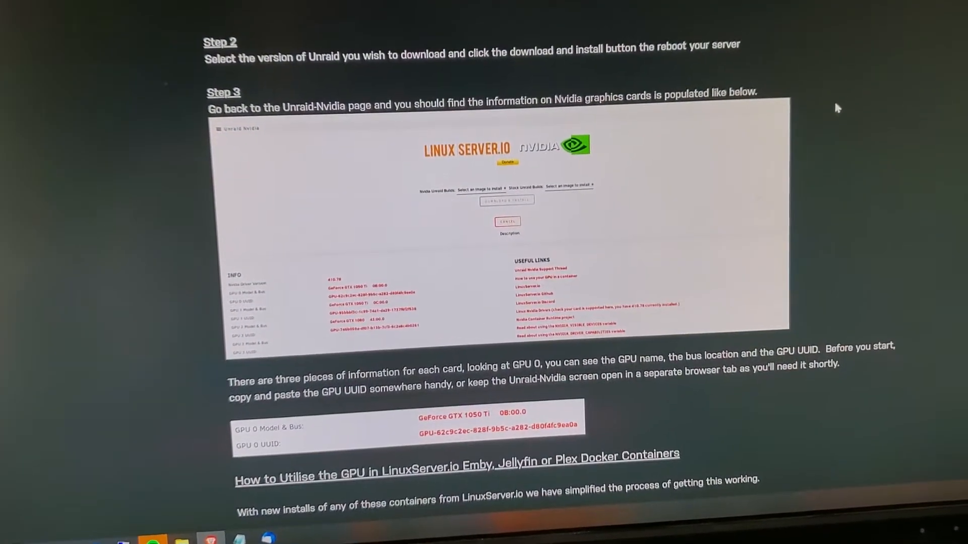
{"action": "scroll", "scroll_direction": "down", "scroll_amount": 3}
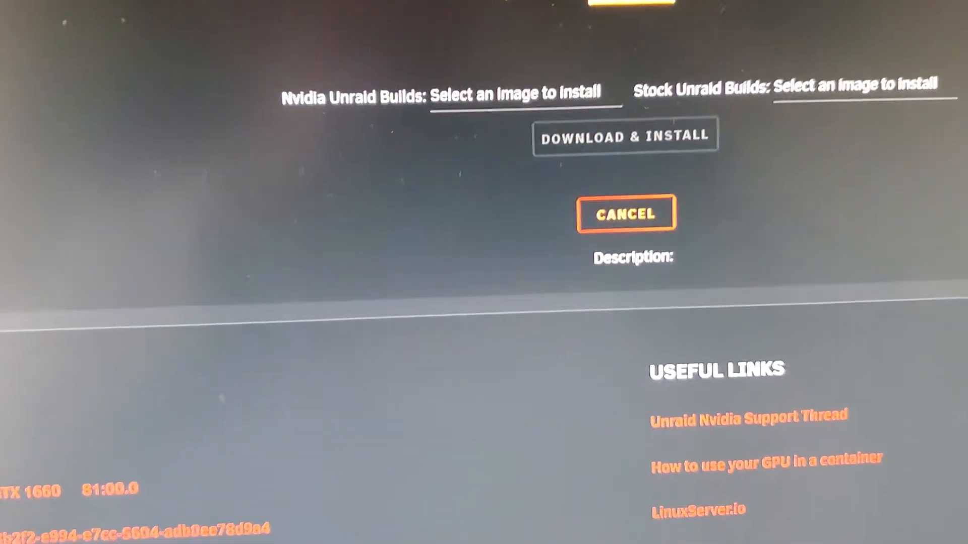
Select the Nvidia 6.8.1 build from the Nvidia Unraid Builds dropdown
{"action": "left_click", "coordinate": [519, 95]}
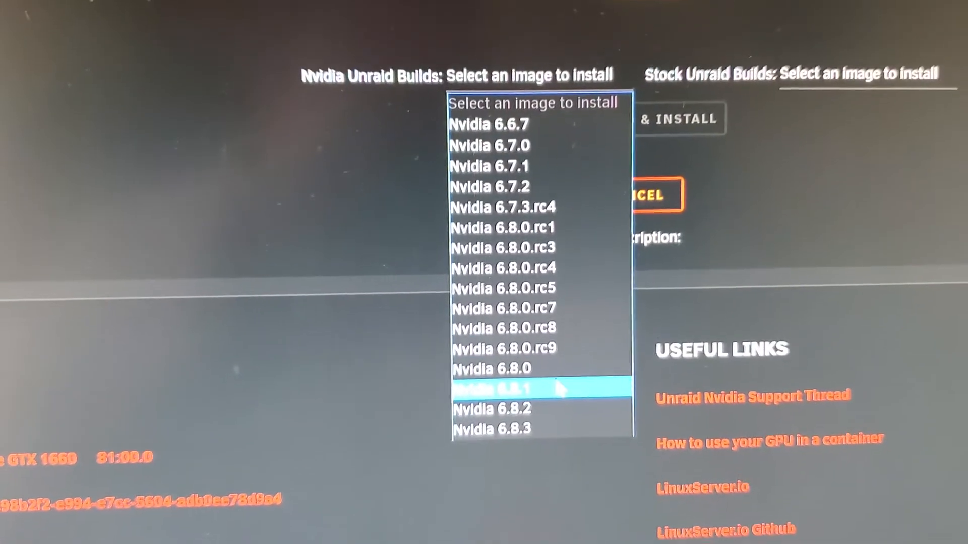
{"action": "left_click", "coordinate": [505, 390]}
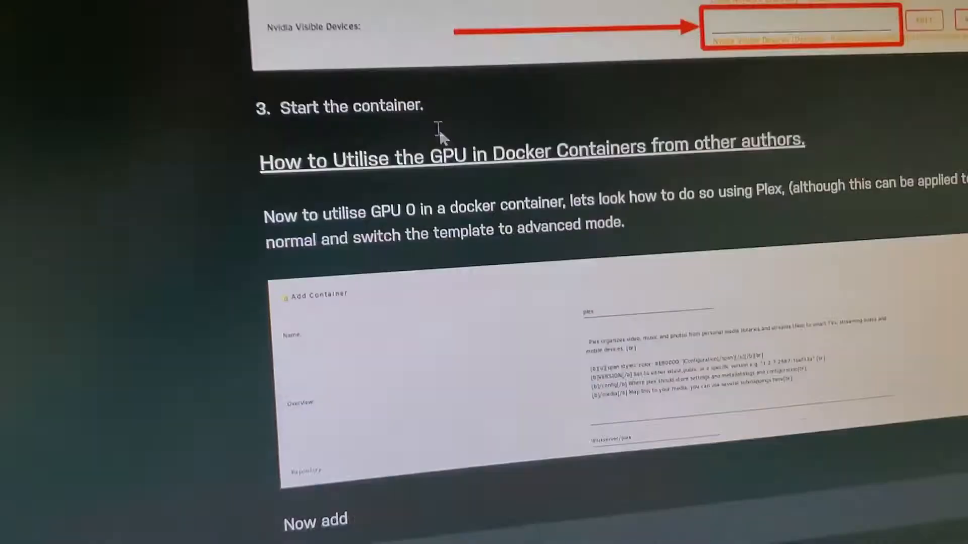
Scroll to the 'watch nvidia-smi' code block and right-click it for Copy
{"action": "scroll", "scroll_direction": "up", "scroll_amount": 3}
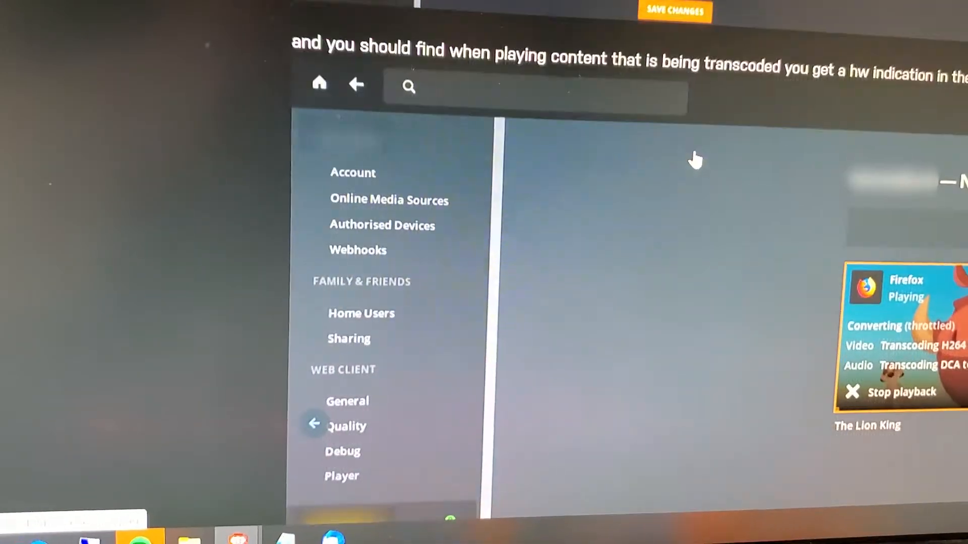
{"action": "scroll", "scroll_direction": "down", "scroll_amount": 3}
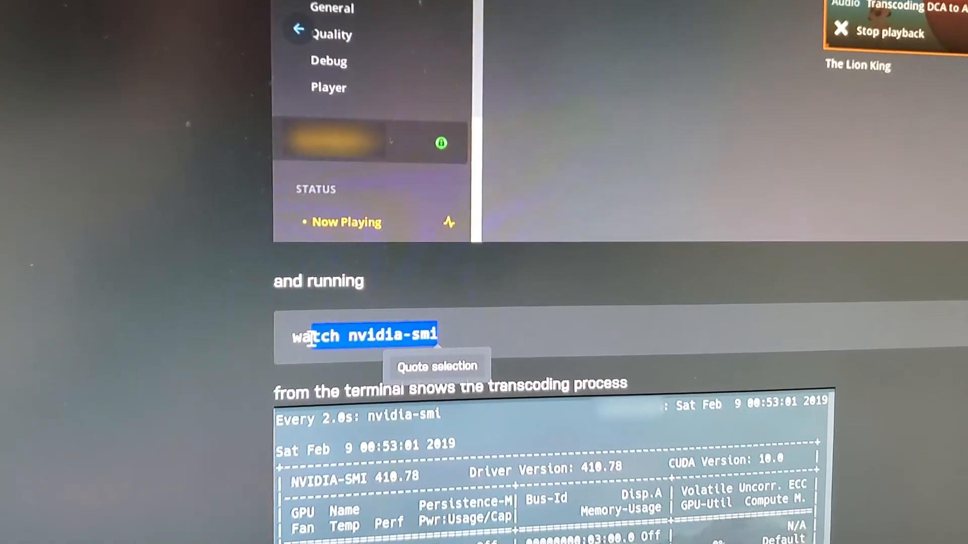
{"action": "right_click", "coordinate": [370, 335]}
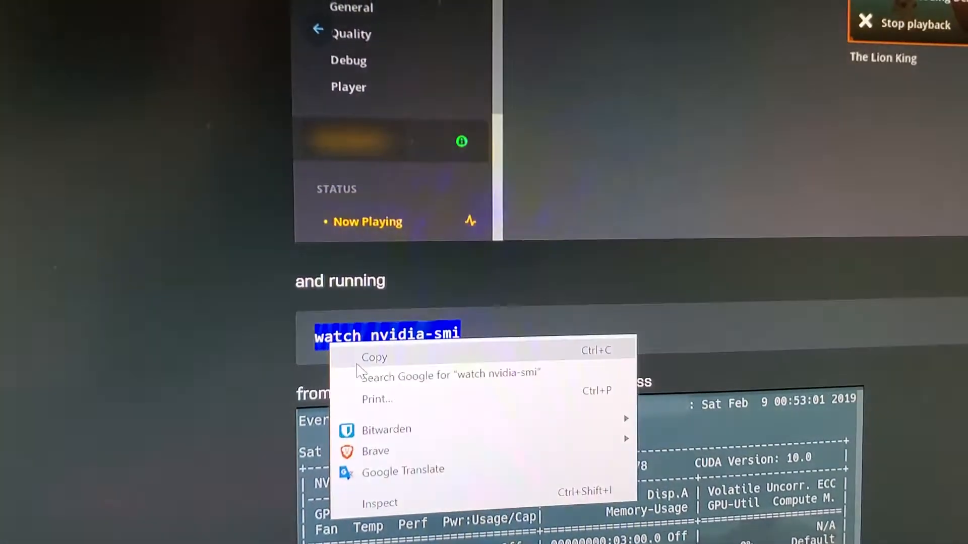